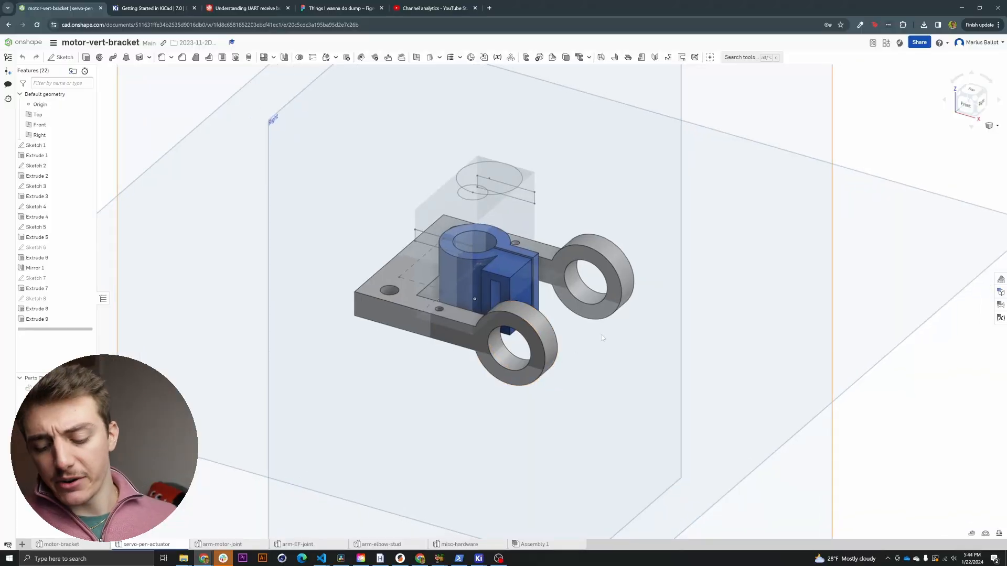
mouse_move(651, 270)
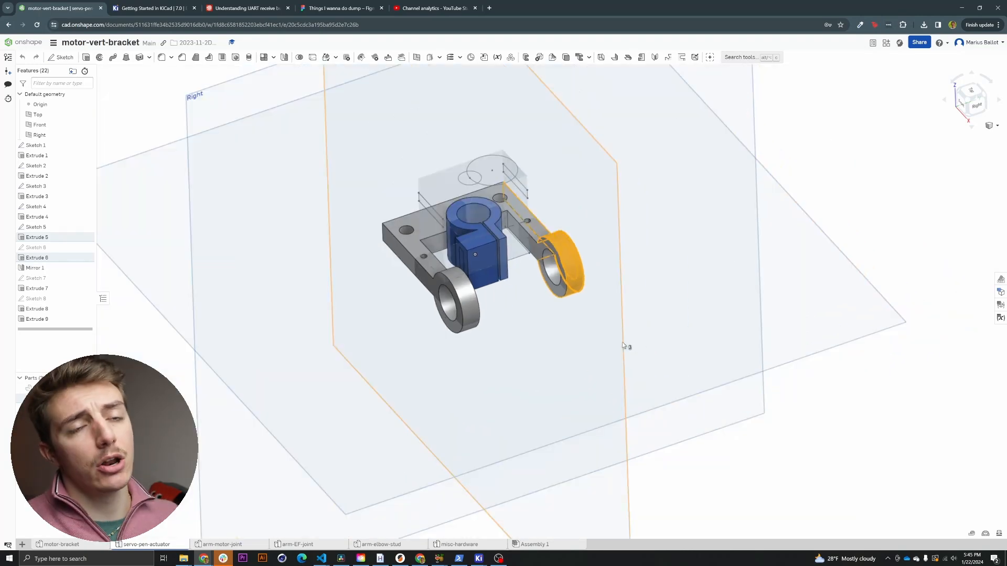
mouse_move(617, 290)
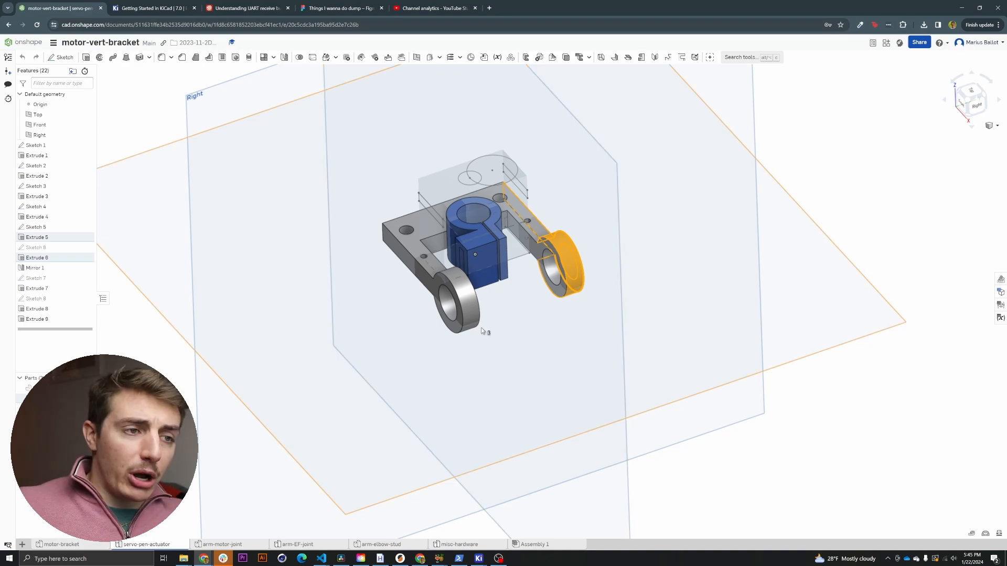
Step: Switch to the arm-EF-joint part studio showing the L-shaped bracket
click(296, 544)
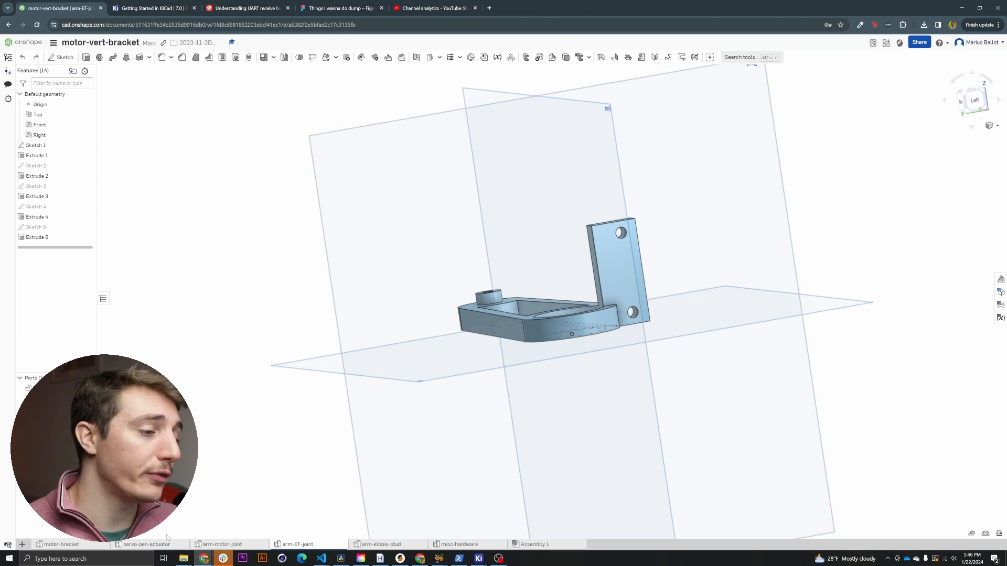
Step: Revisit the servo-pen-actuator model, then return to the arm-EF-joint studio showing the full slotted arm
click(146, 544)
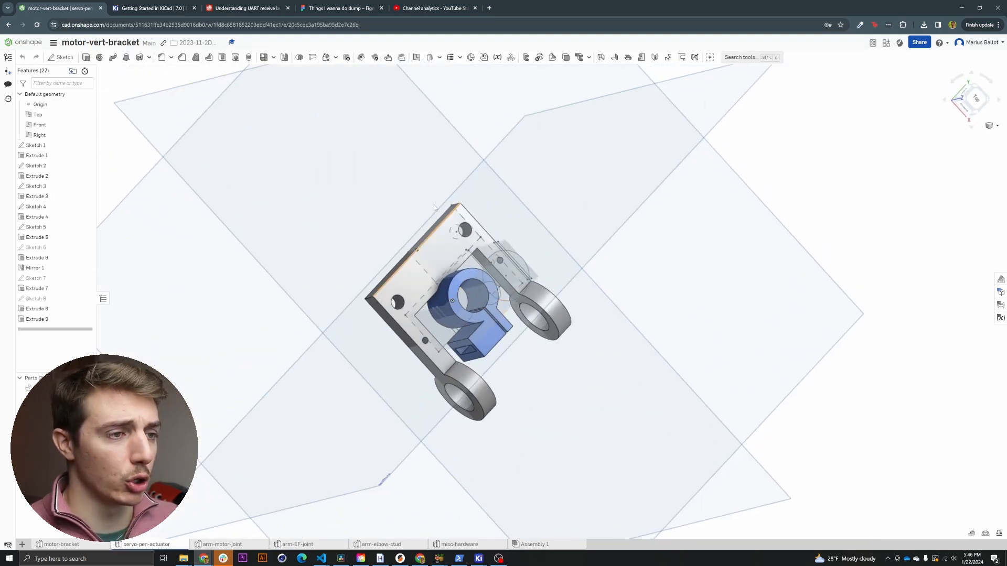
click(297, 544)
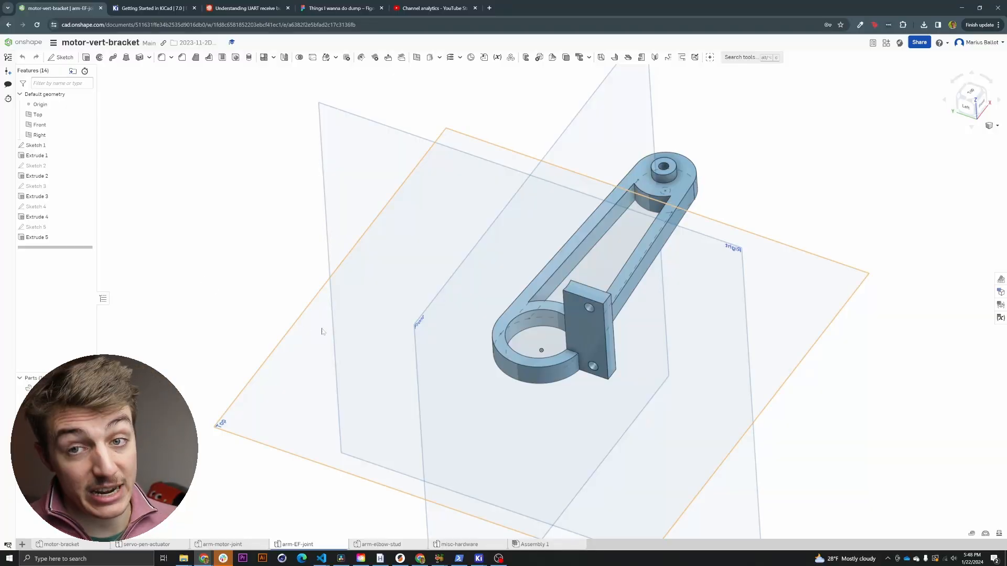
click(478, 558)
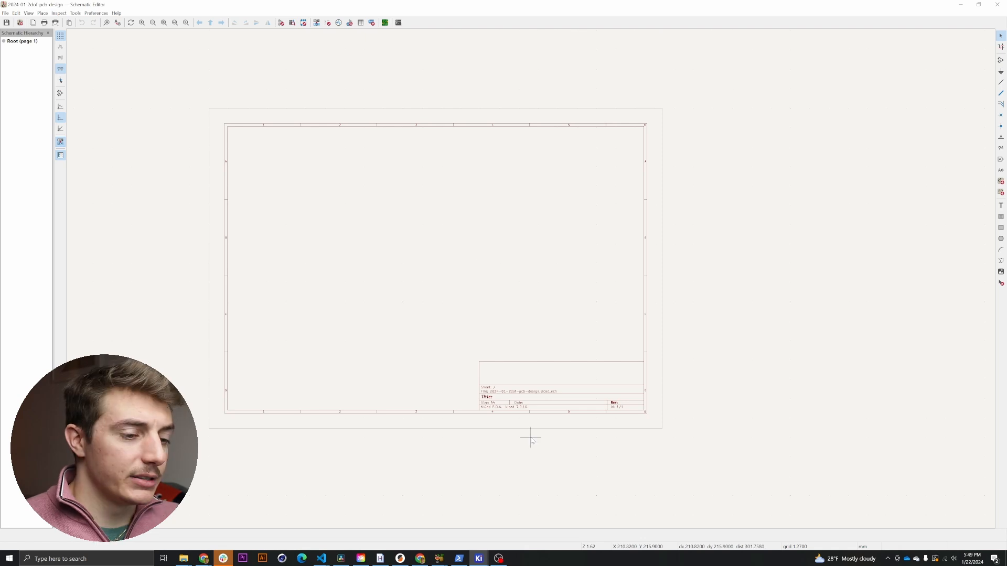
mouse_move(244, 269)
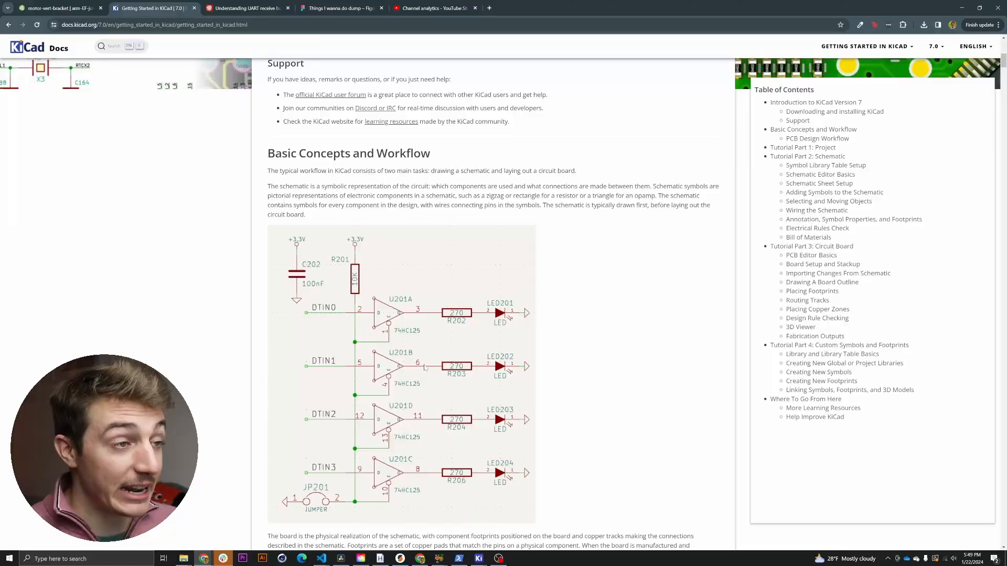
Step: Skim the KiCad Getting Started workflow examples, then move to the ESP32 forum UART buffering thread
scroll(down, 3)
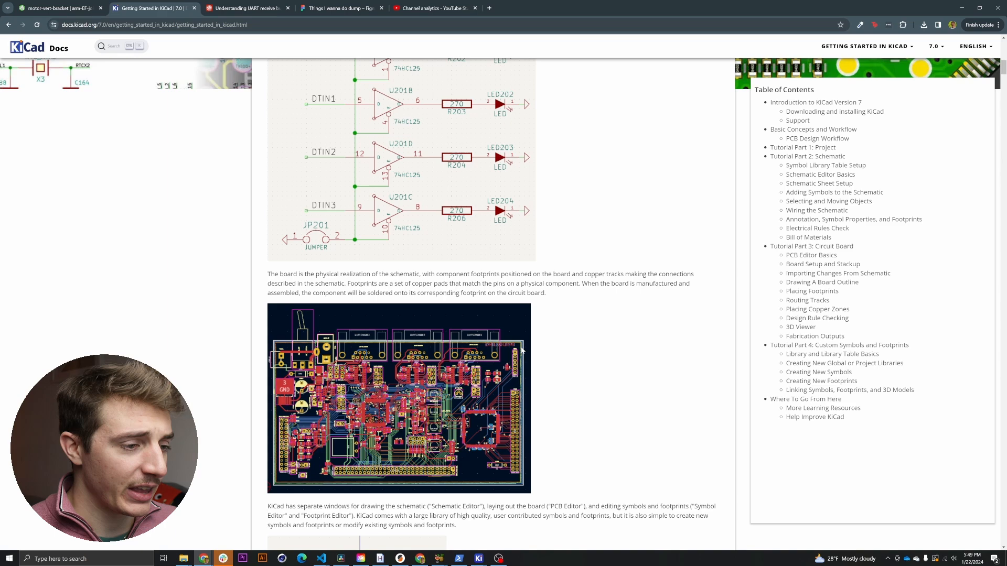
scroll(down, 3)
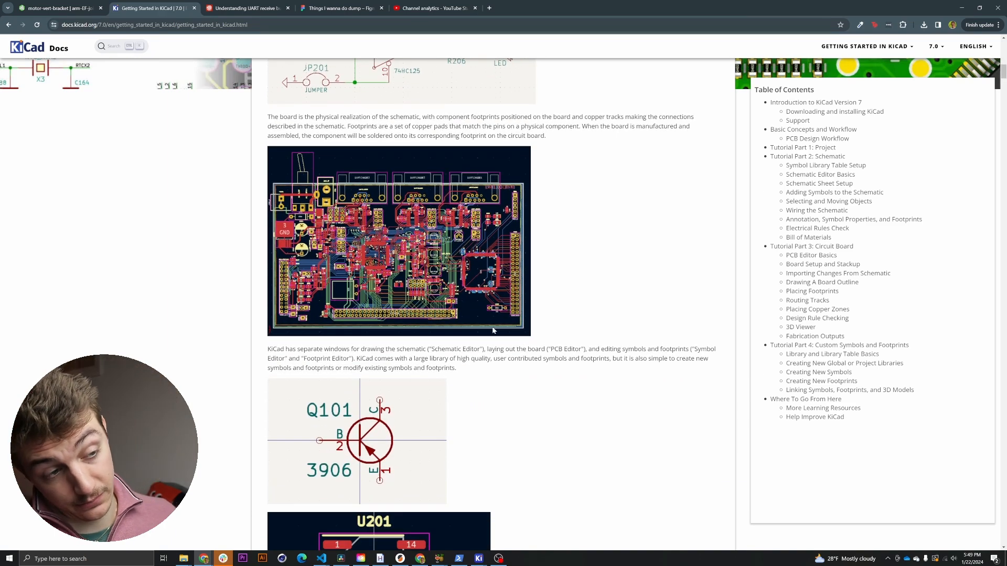
scroll(up, 3)
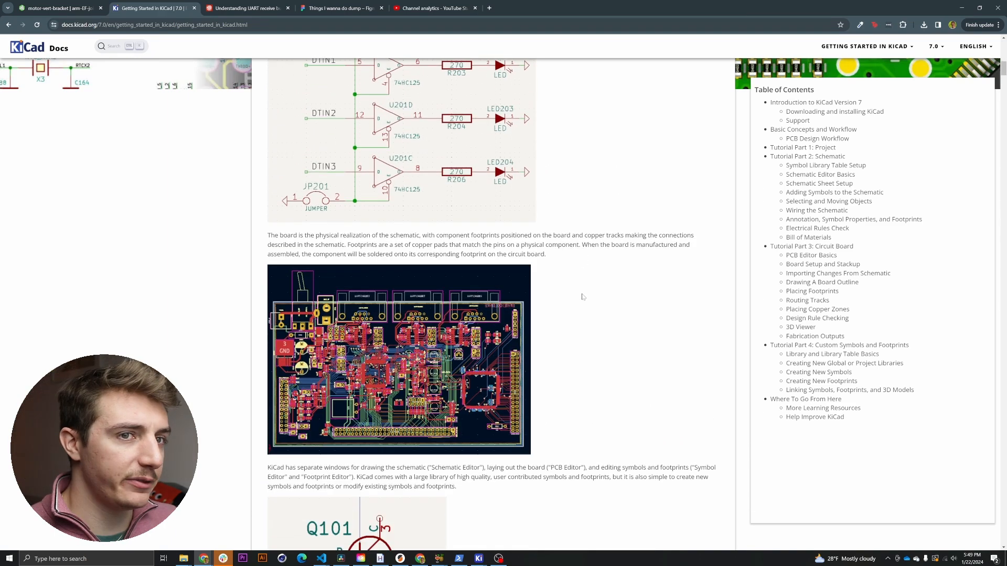
scroll(down, 3)
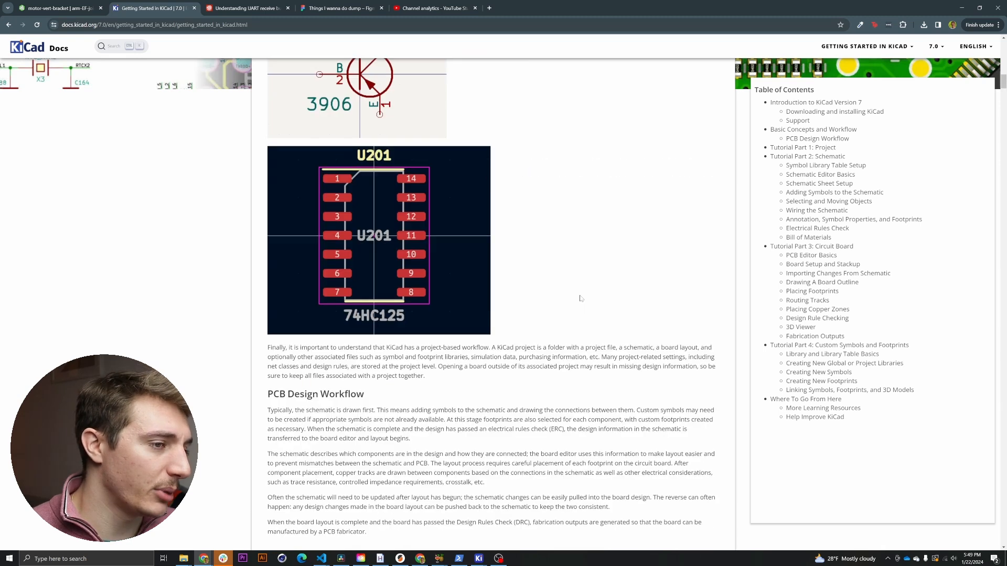
scroll(up, 3)
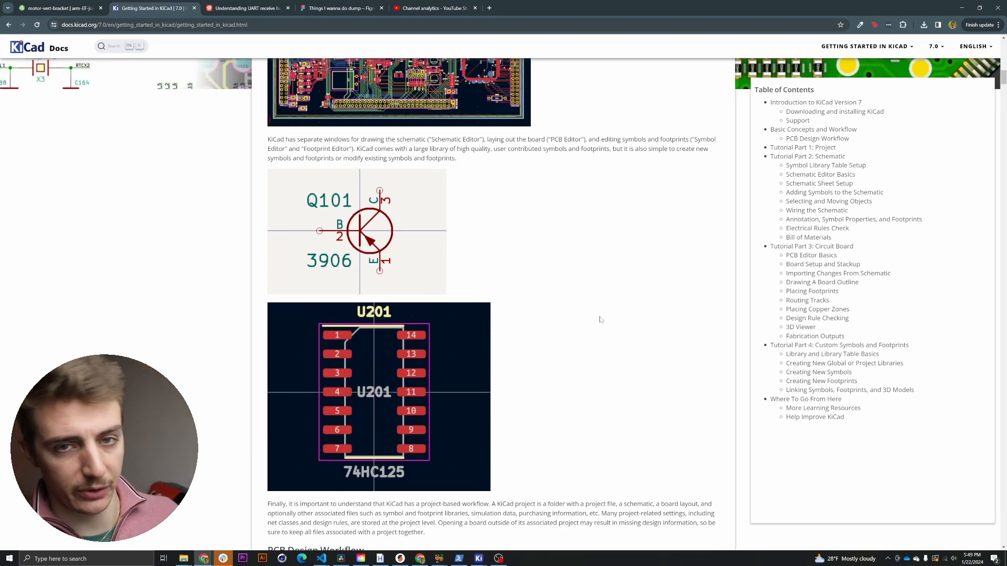
scroll(down, 3)
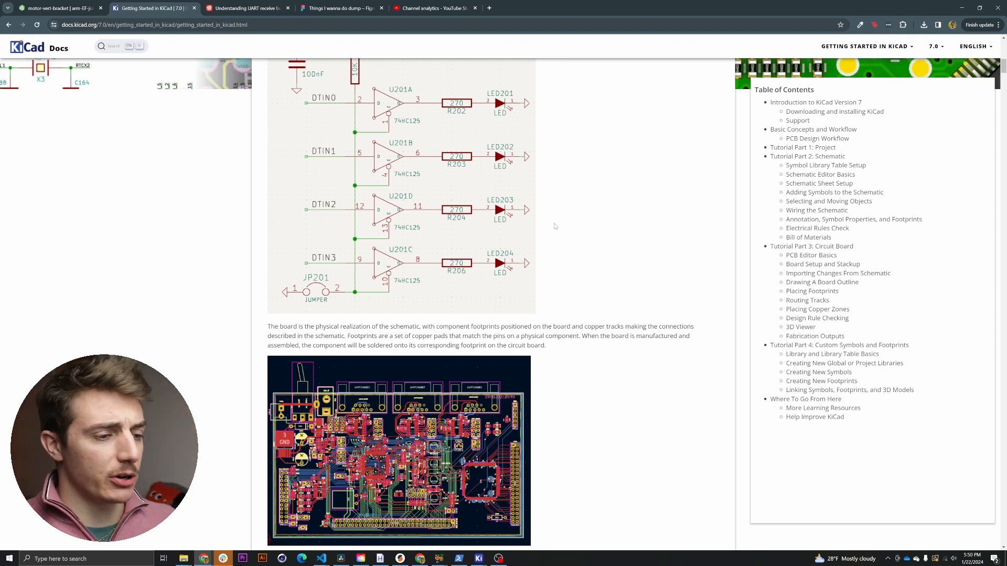
click(247, 7)
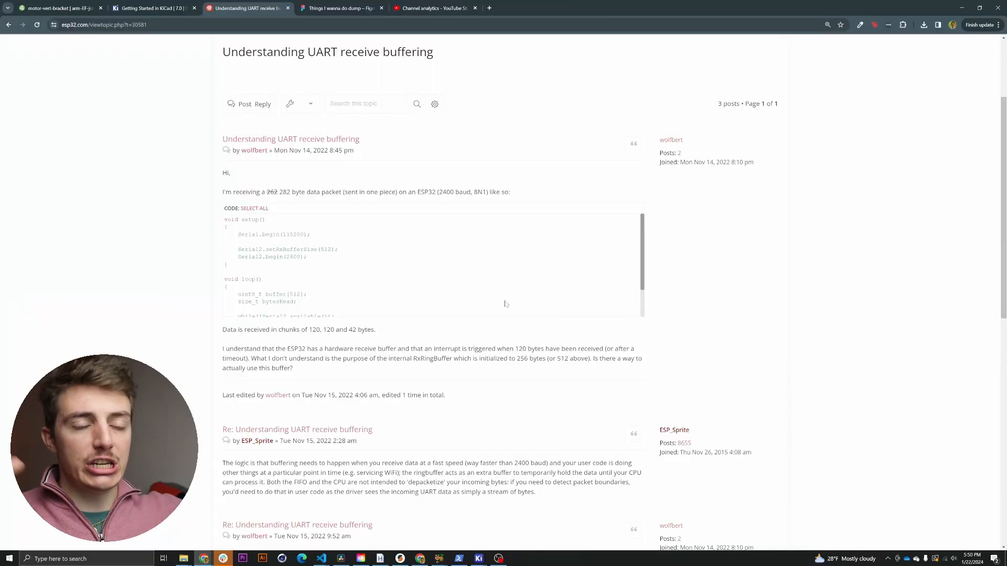
Step: Switch to the Figma board with the rough ESP and PC sketch
click(340, 7)
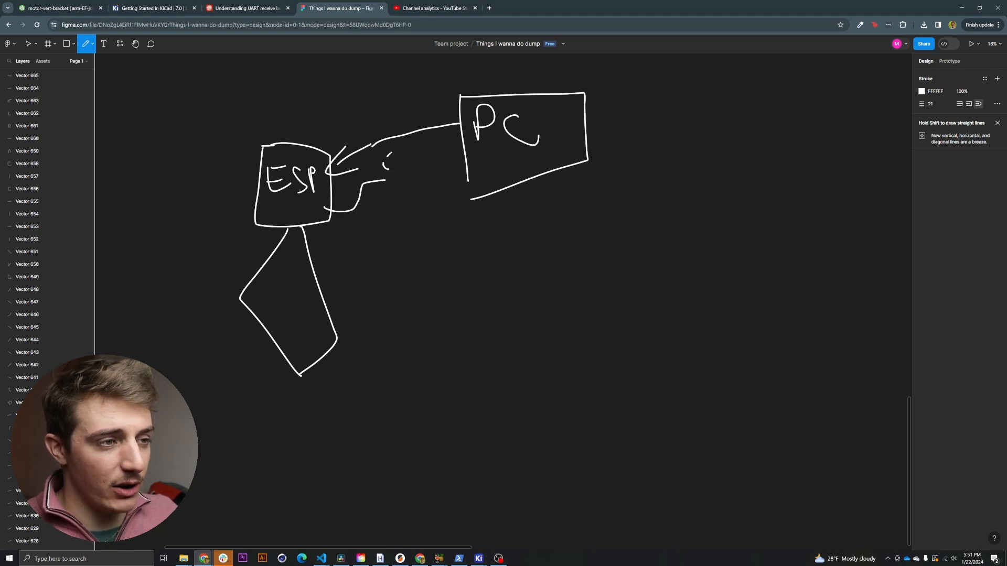
Step: Sketch a question mark, a returning PC-to-ESP arrow and a curved loop on the ESP–PC drawing
drag(385, 154, 436, 170)
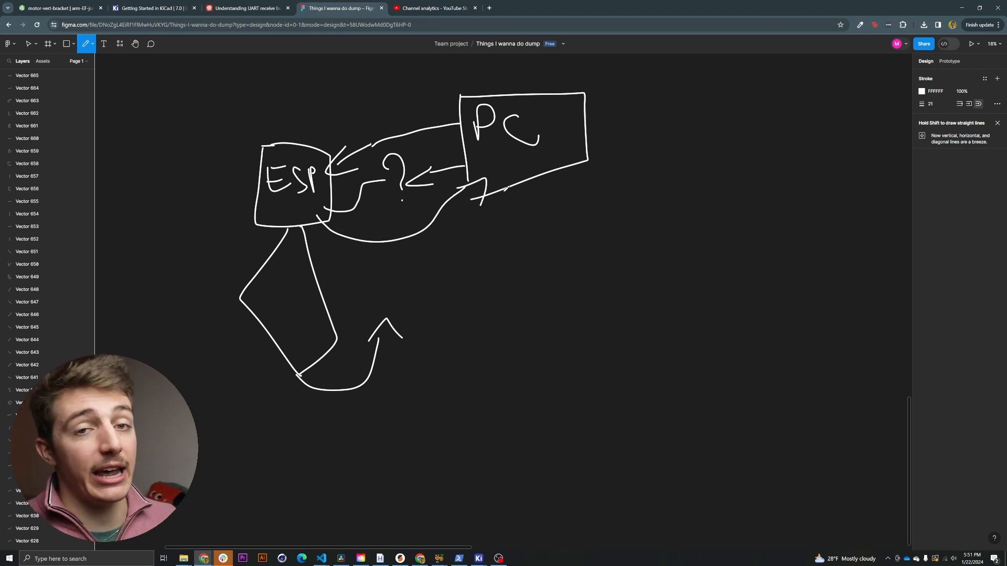
drag(504, 187, 415, 254)
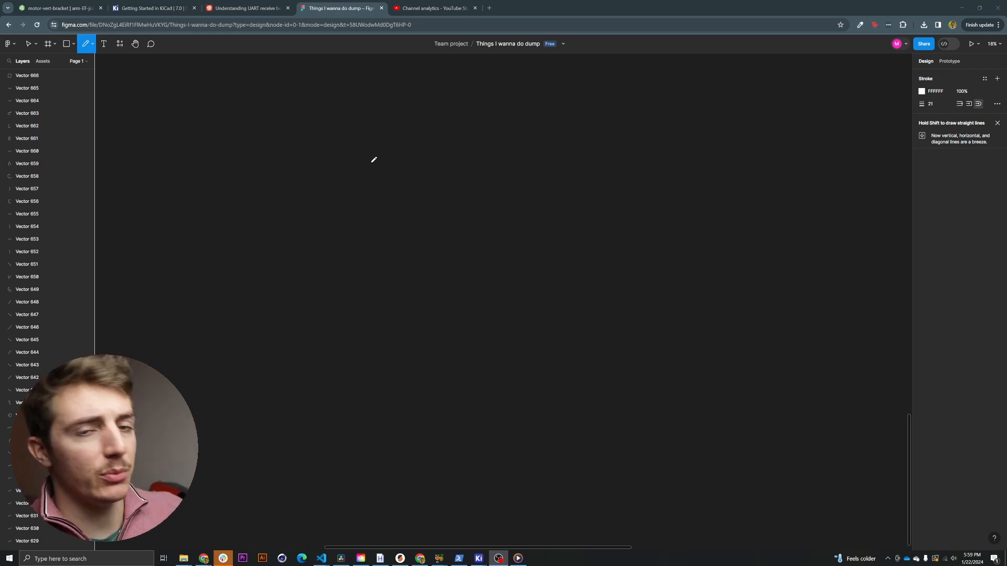
mouse_move(436, 242)
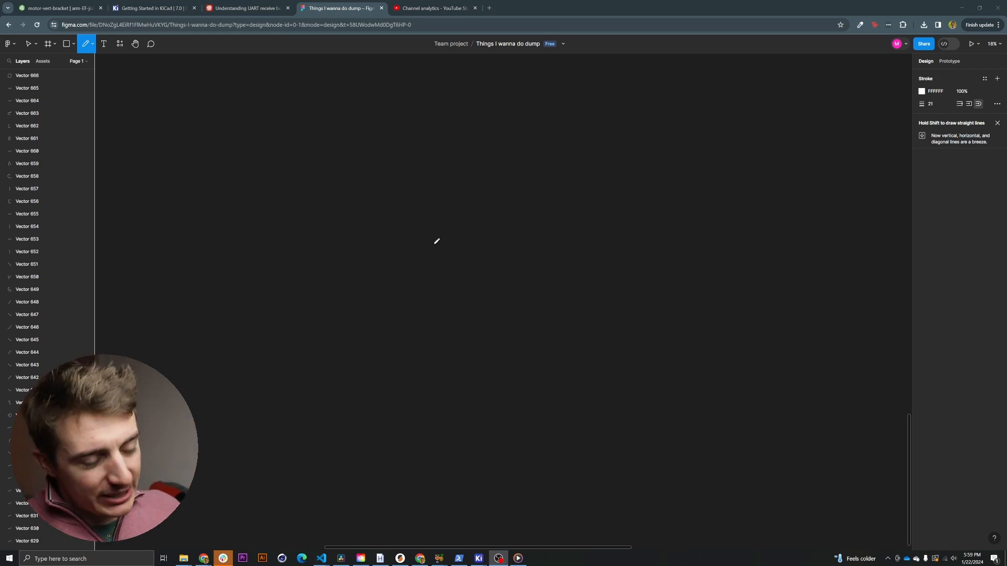
mouse_move(314, 226)
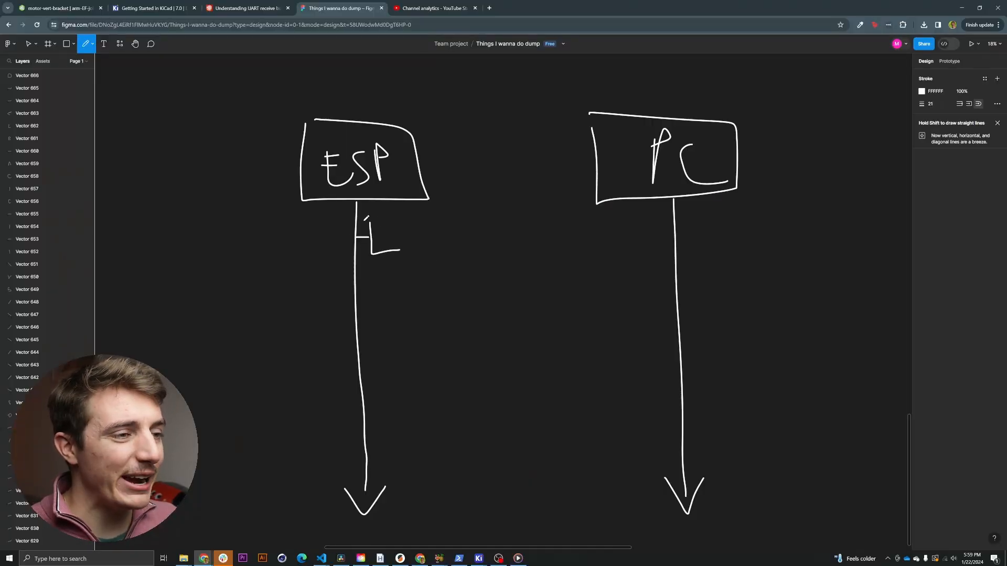
Step: Draw message arrows between the ESP and PC timelines, then move on to YouTube Studio analytics
drag(651, 239, 427, 241)
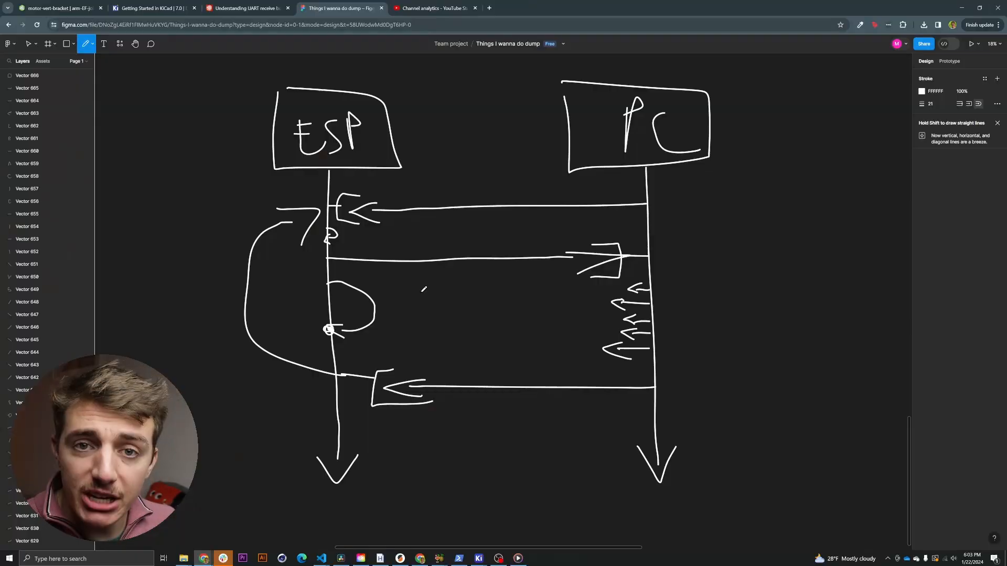
click(433, 7)
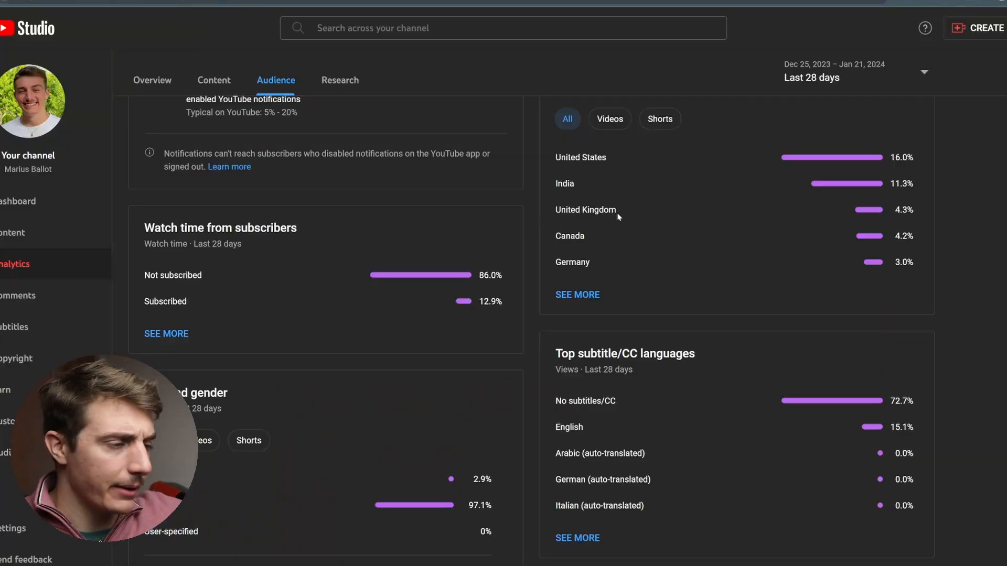